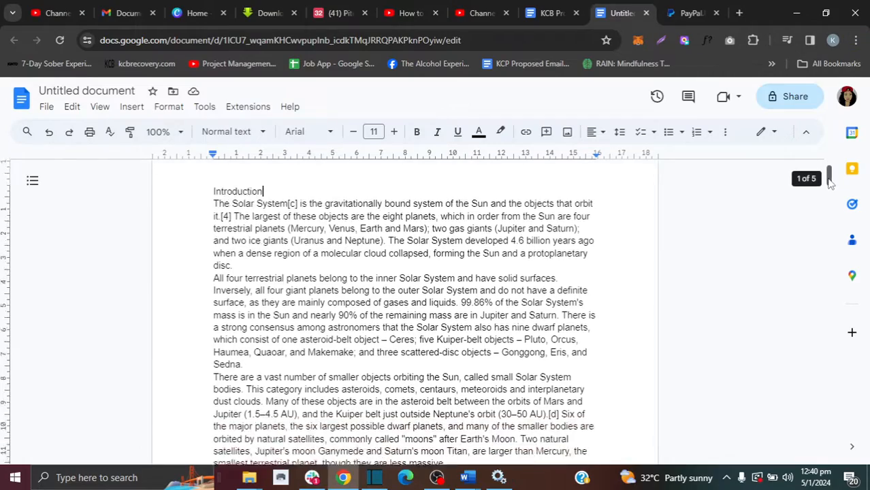
# Select from 'Diagram of the early Solar System' caption down through 'Structure and composition'.
pyautogui.scroll(-3)
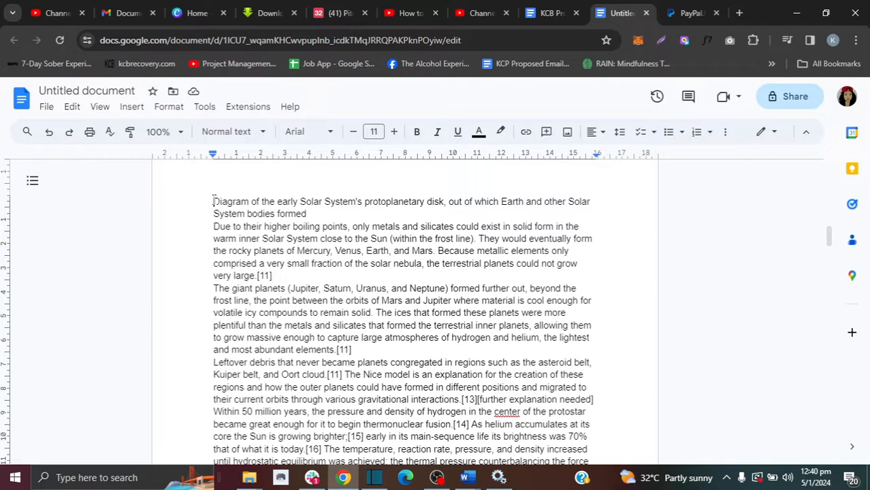
pyautogui.moveTo(213, 201); pyautogui.dragTo(271, 276)
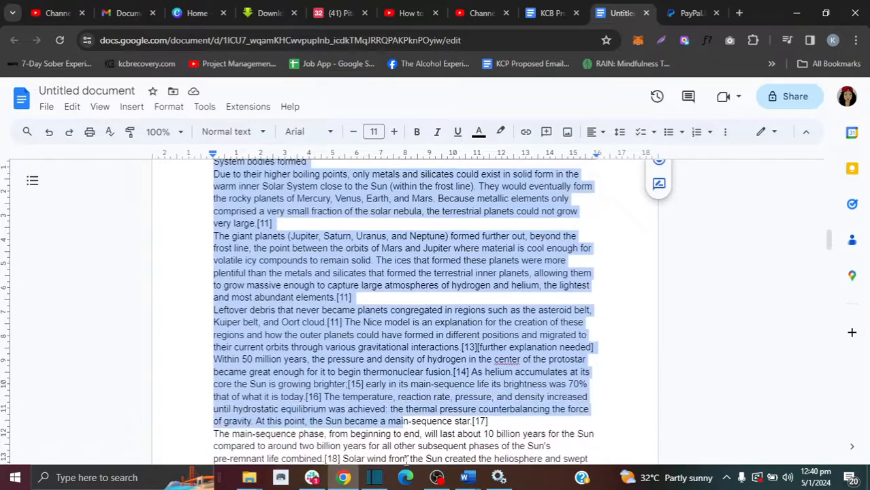
pyautogui.scroll(-3)
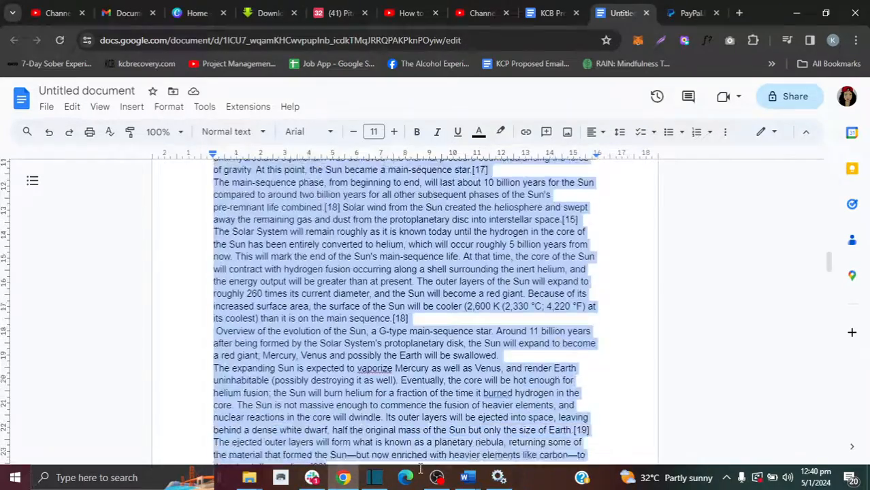
pyautogui.scroll(-3)
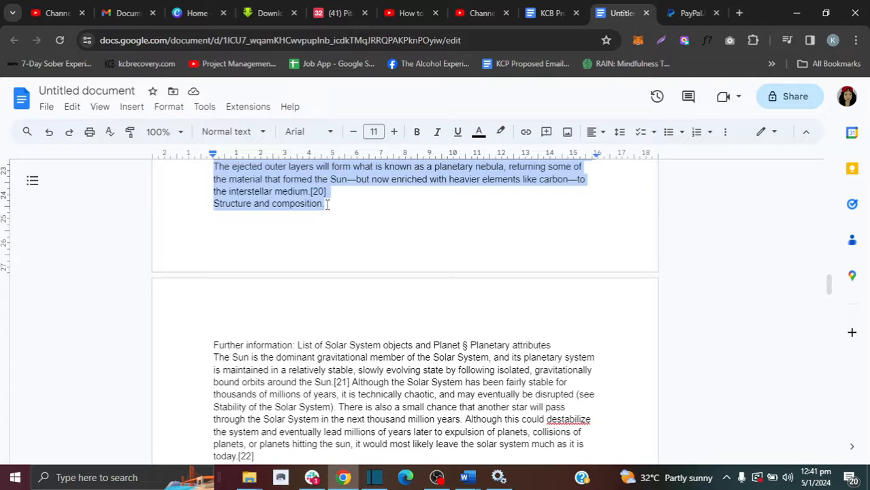
# Delete the selected caption-to-'Structure and composition' passage and scroll to confirm four pages.
pyautogui.scroll(-3)
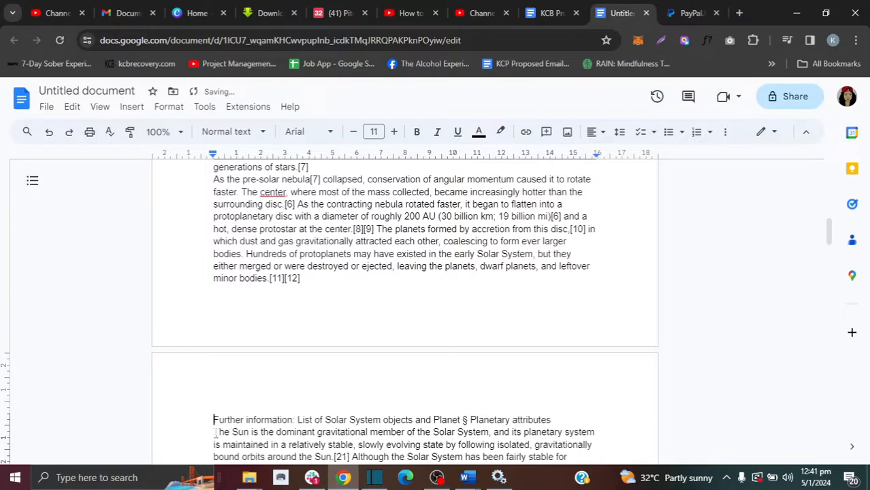
pyautogui.moveTo(829, 228)
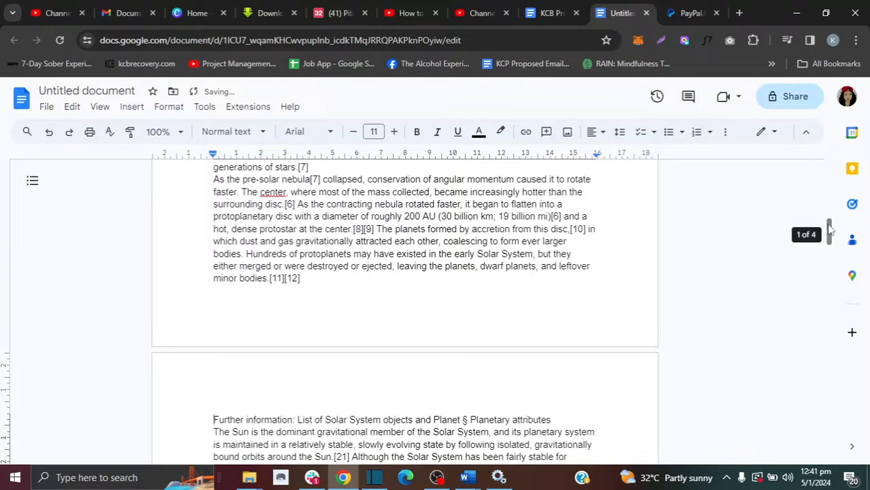
pyautogui.scroll(-3)
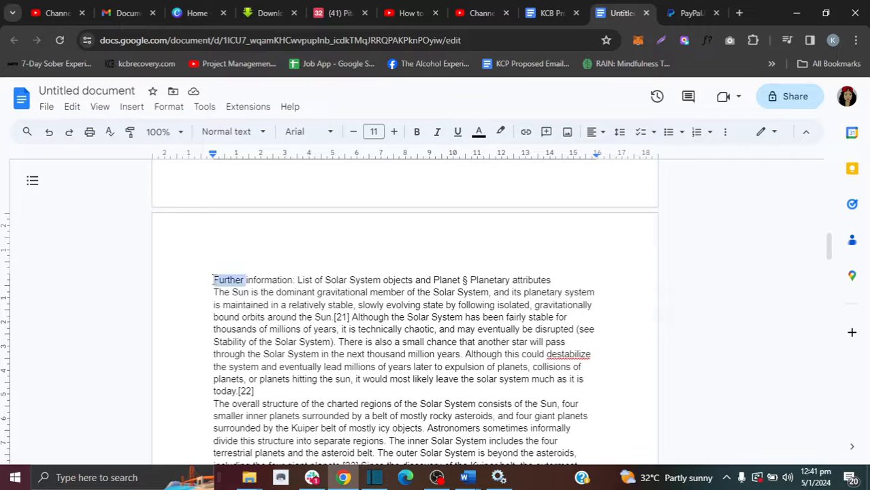
# Select from 'Further information' through the solar wind paragraph ending 'interstellar space'.
pyautogui.click(214, 280)
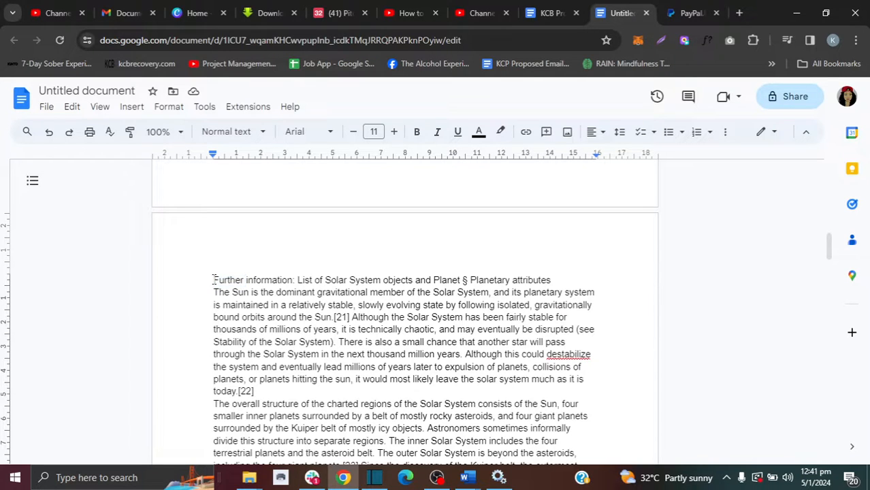
pyautogui.moveTo(213, 280); pyautogui.dragTo(261, 342)
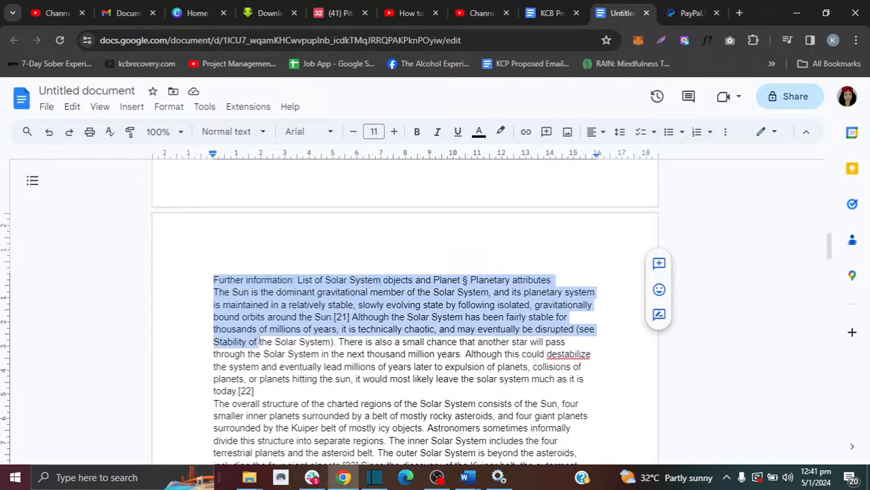
pyautogui.scroll(-3)
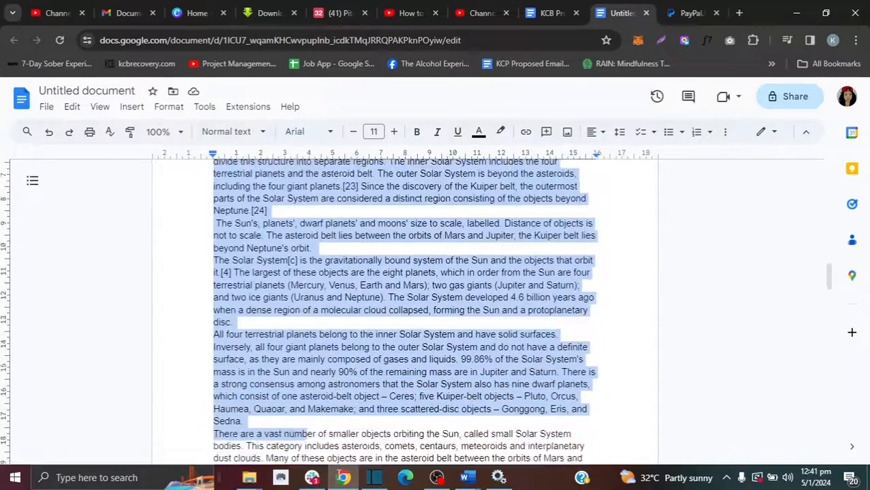
pyautogui.scroll(-3)
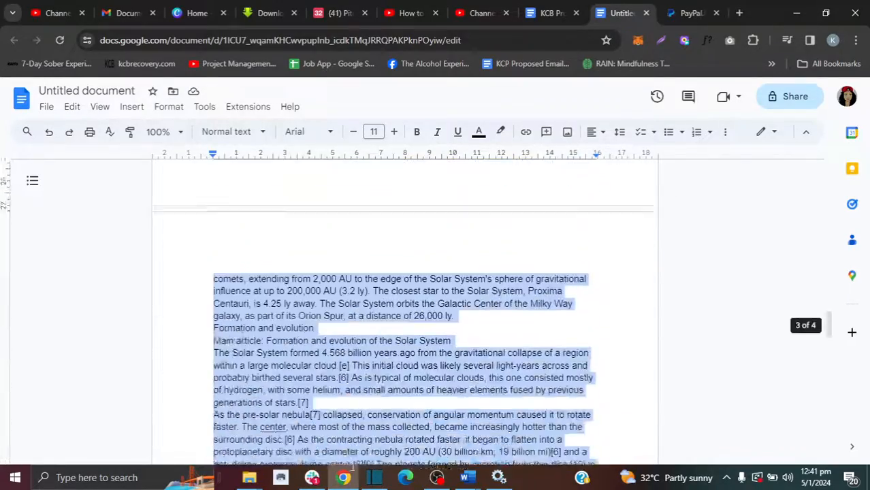
pyautogui.scroll(-3)
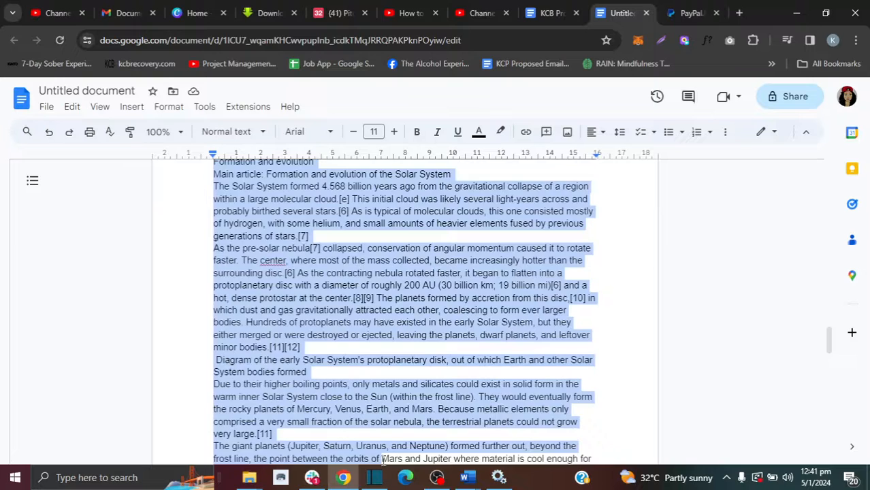
pyautogui.scroll(-3)
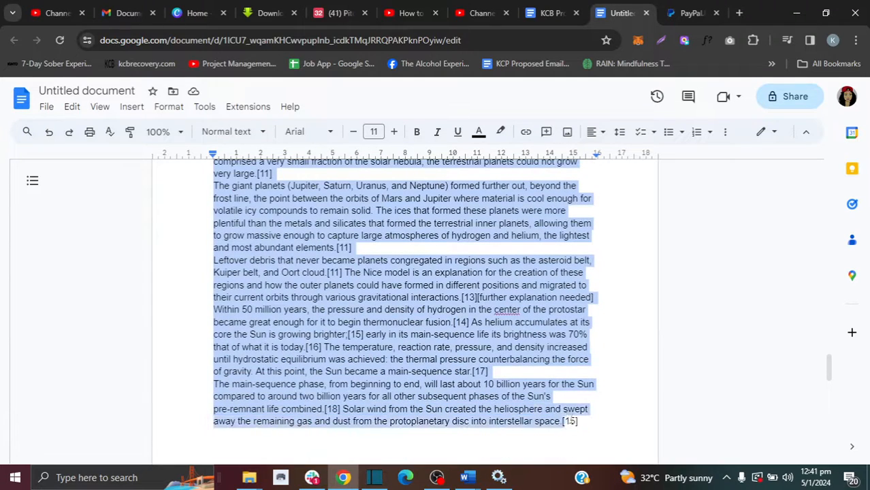
pyautogui.moveTo(588, 428)
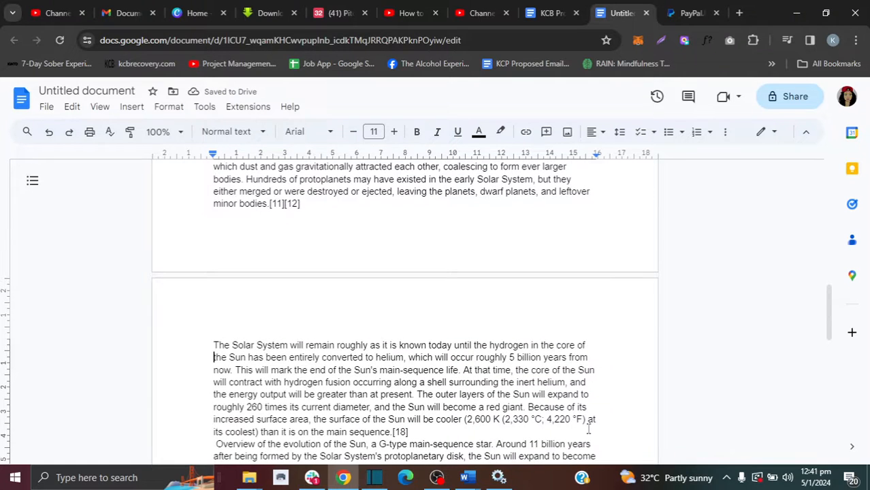
pyautogui.moveTo(323, 338)
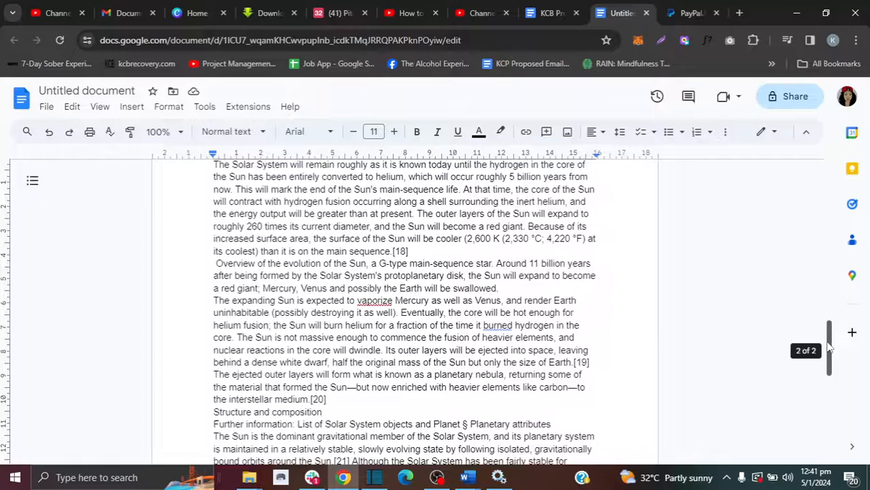
# Delete the 'Further information' block and scroll to confirm the document shows 2 of 2 pages.
pyautogui.scroll(-3)
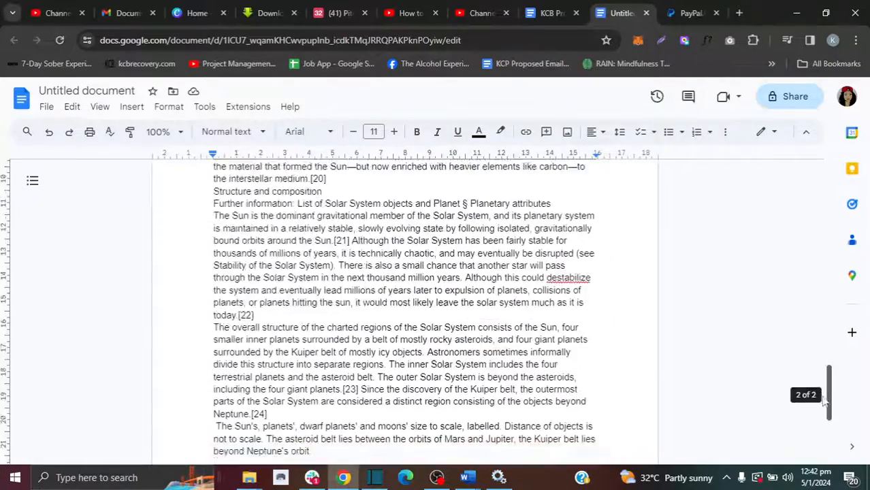